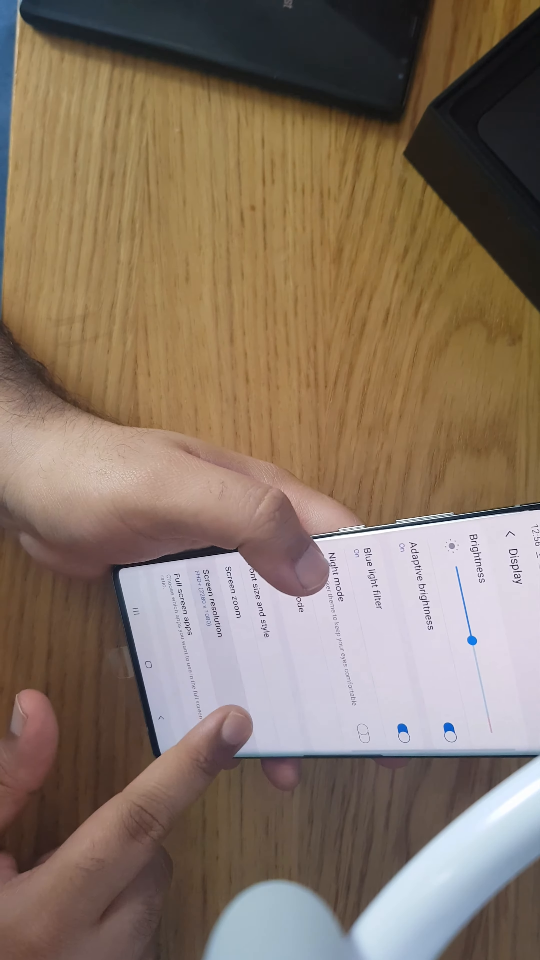
Select WQHD+ 3040 x 1440 in Screen resolution without applying it yet
{"action": "left_click", "coordinate": [211, 616]}
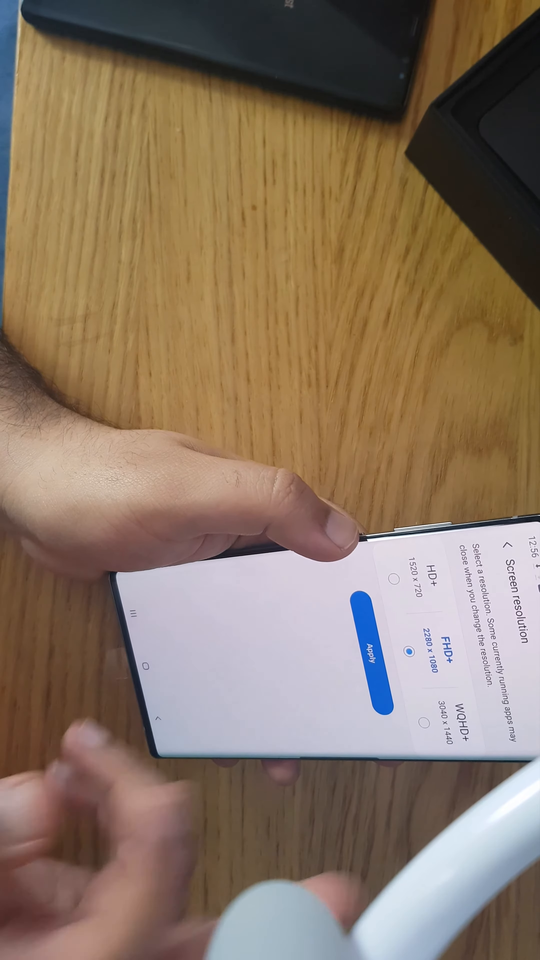
{"action": "left_click", "coordinate": [423, 757]}
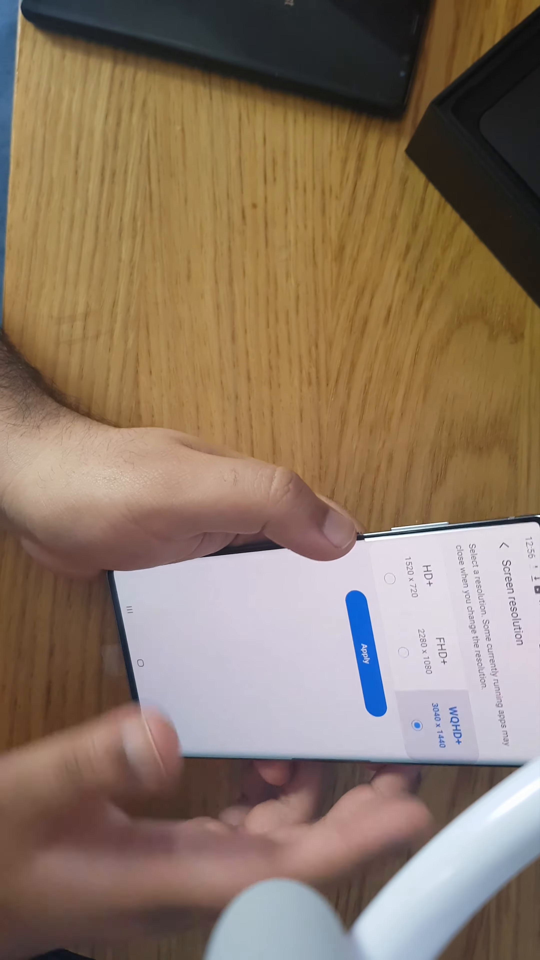